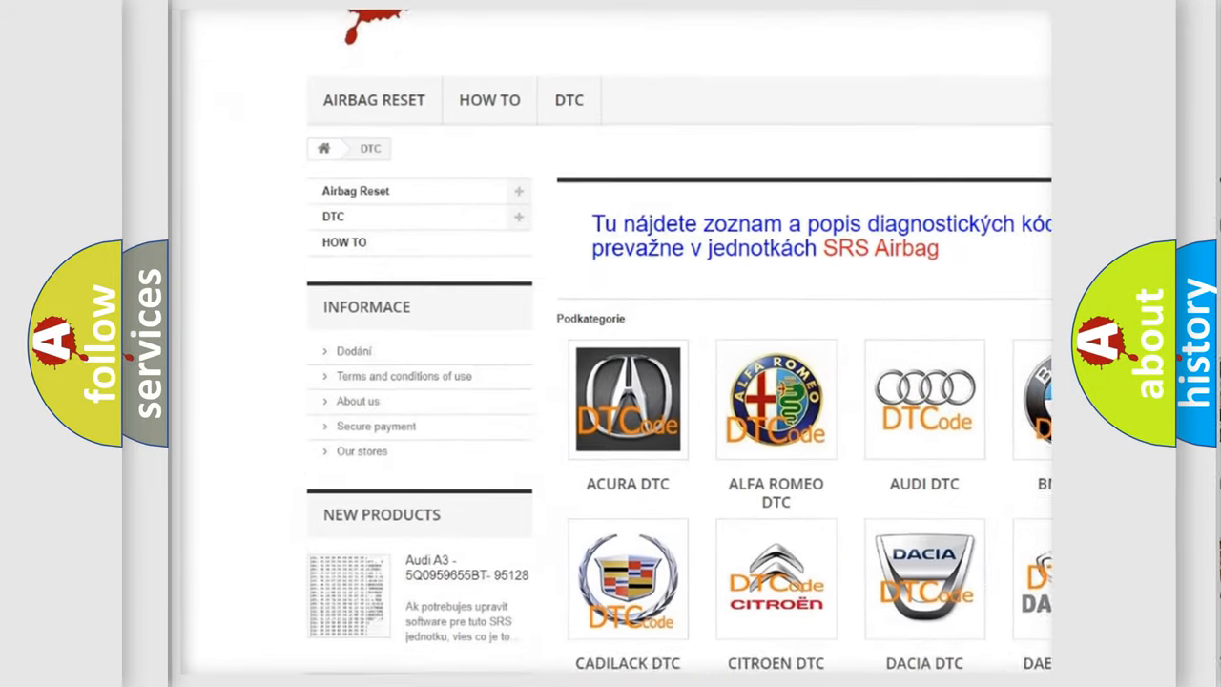
pyautogui.scroll(-3)
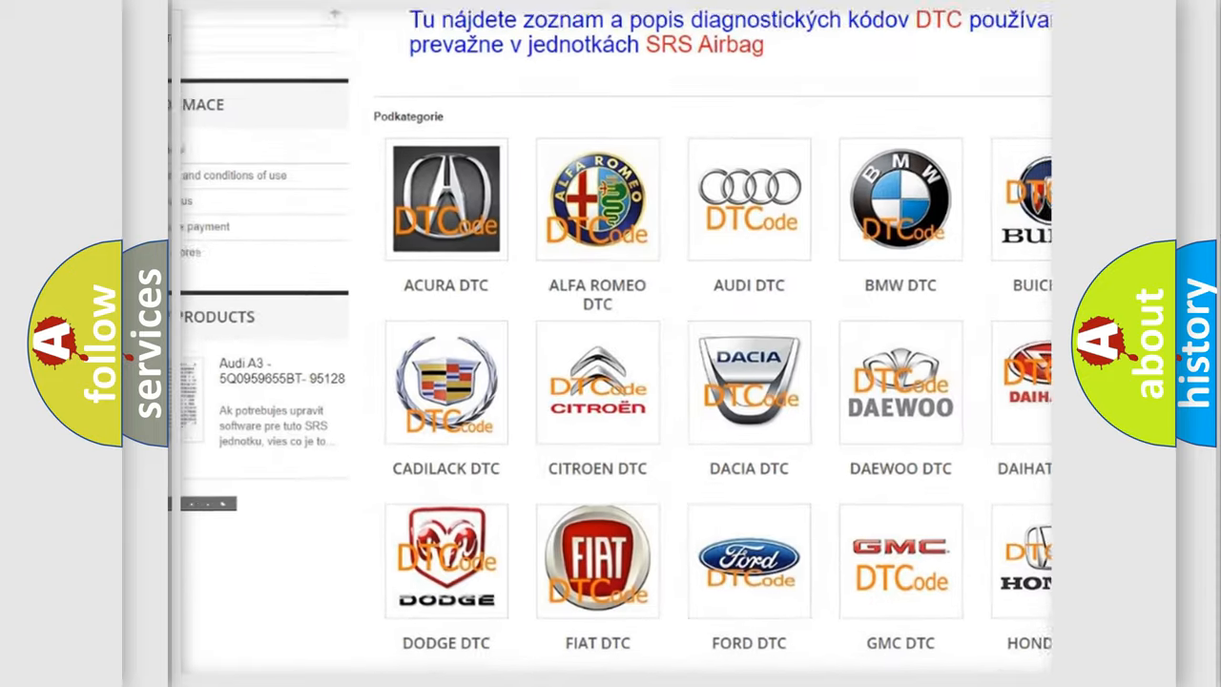
pyautogui.scroll(-3)
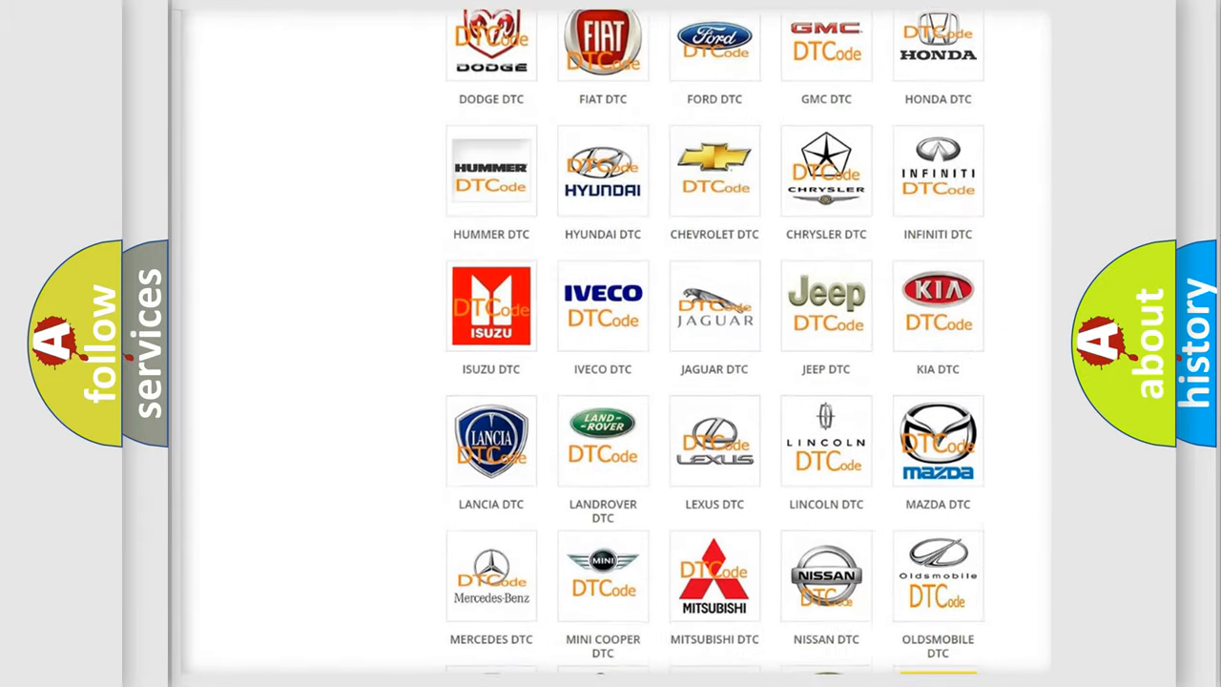
pyautogui.scroll(-3)
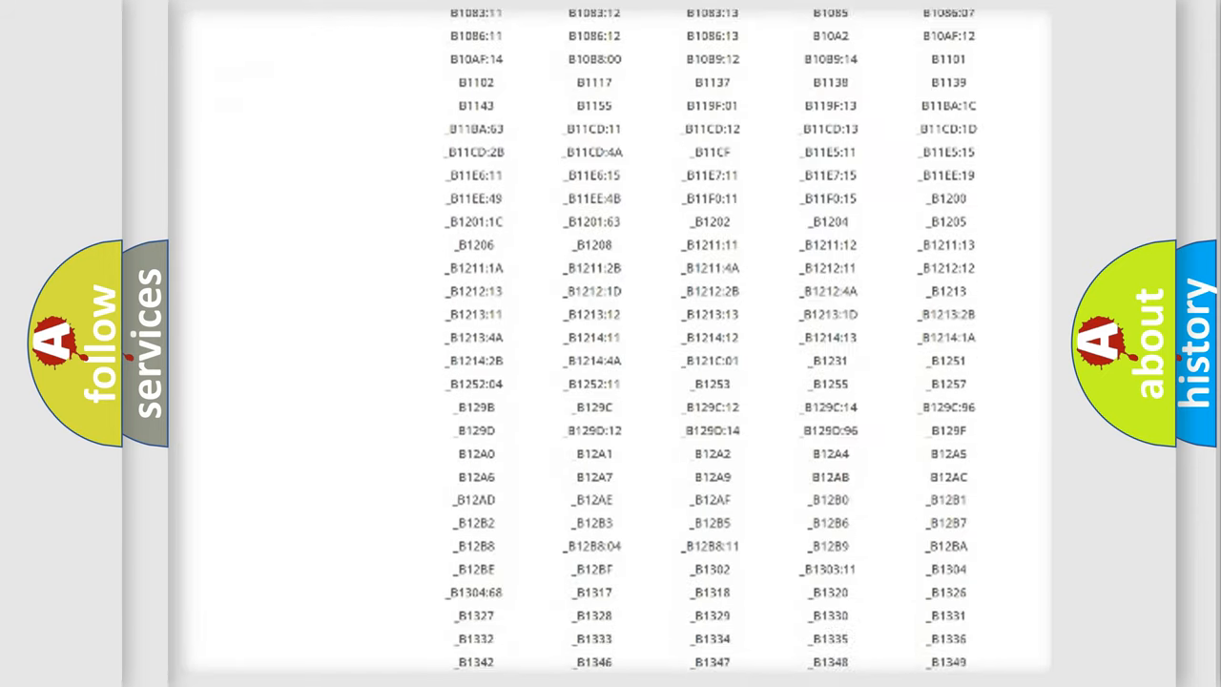
pyautogui.scroll(-3)
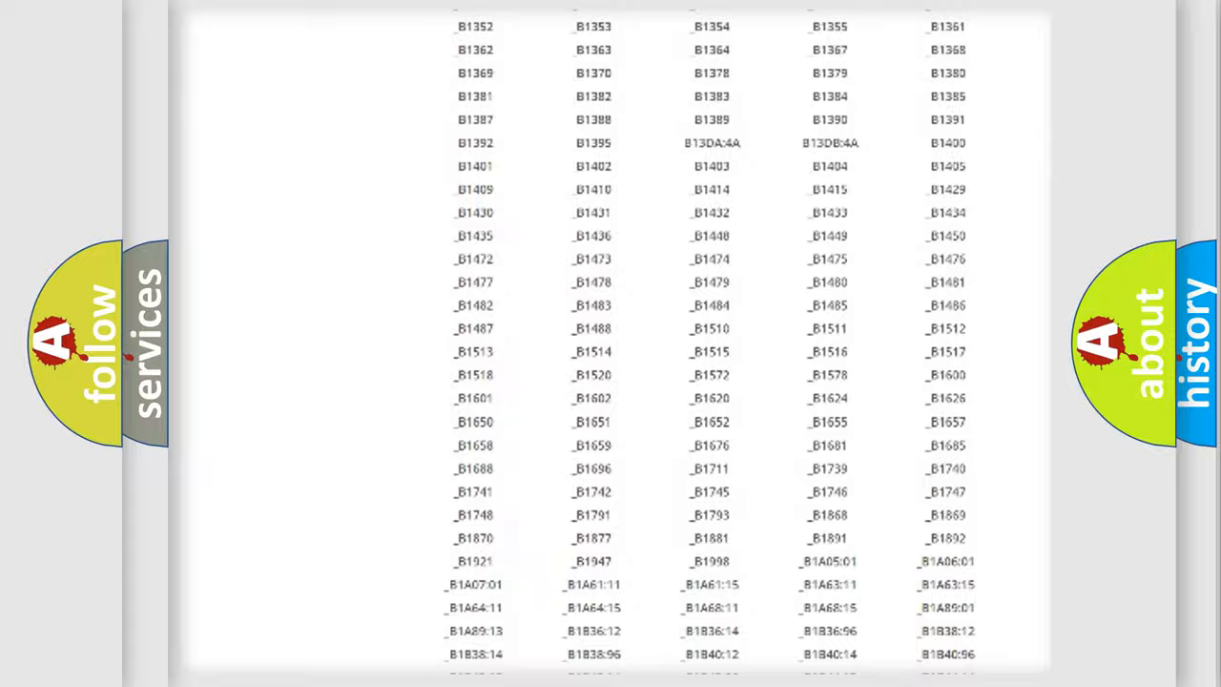